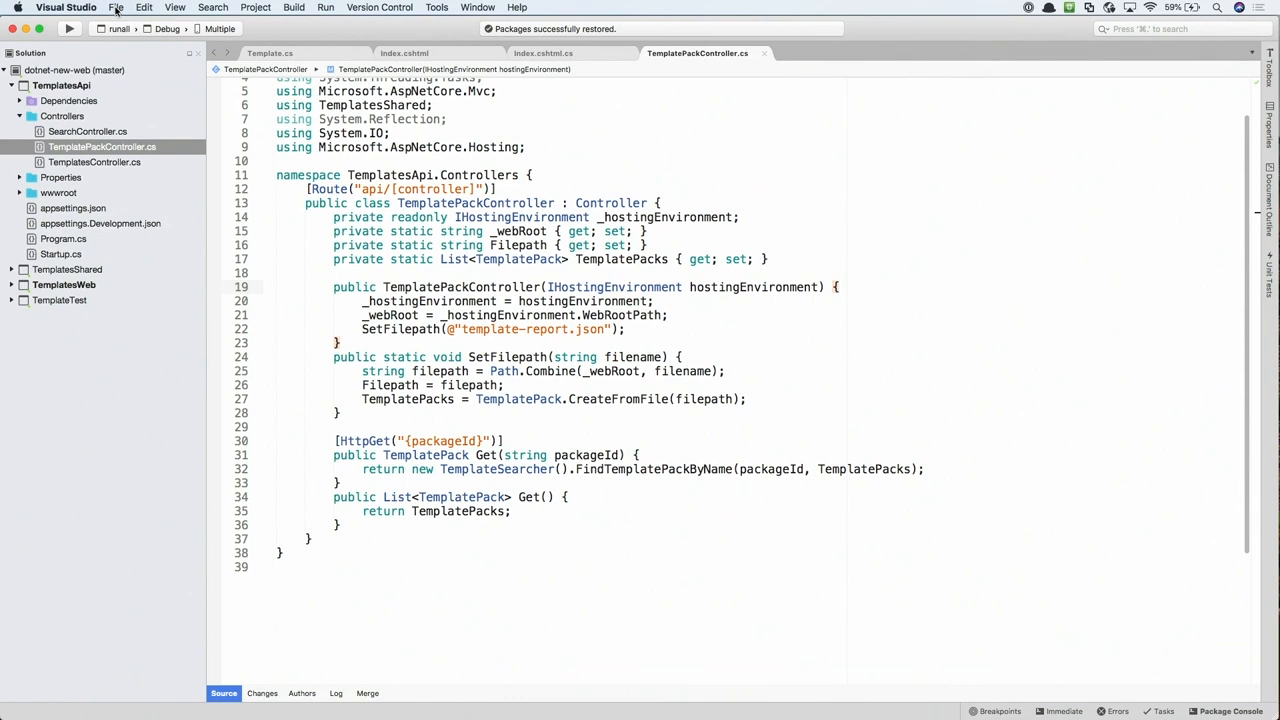
Show the File menu commands to prepare for opening another solution
click(116, 7)
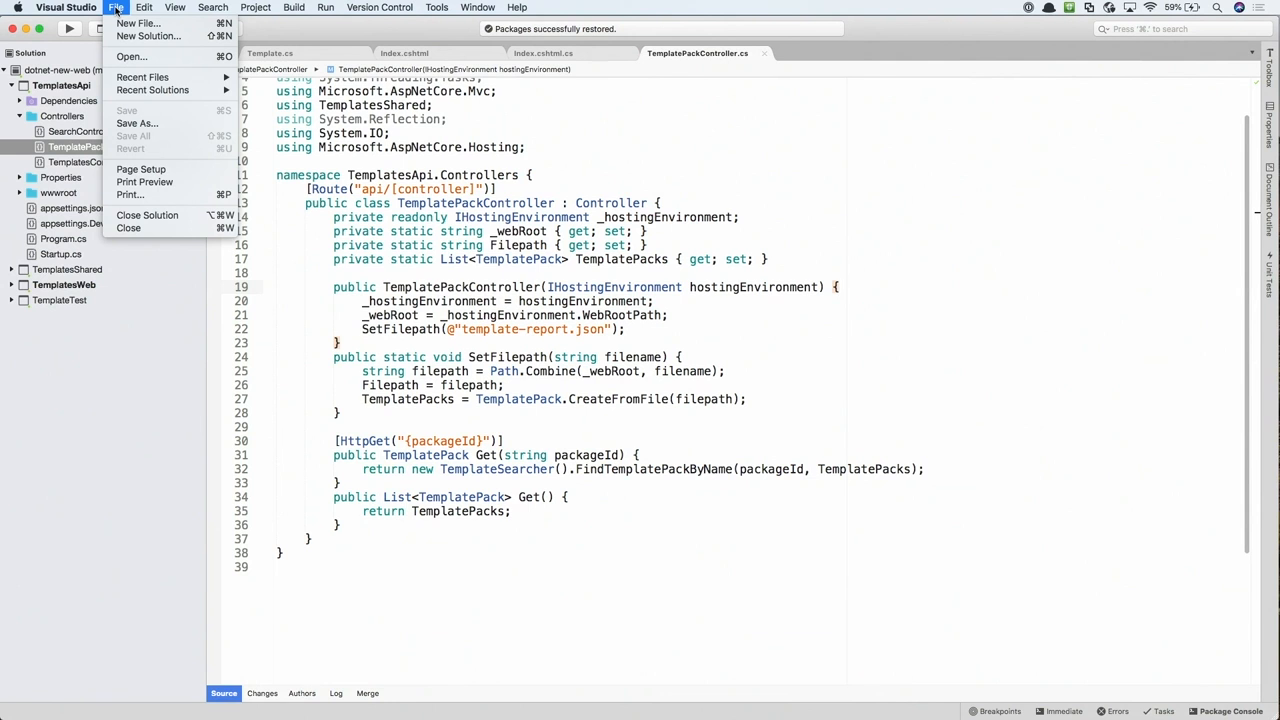
mouse_move(130, 56)
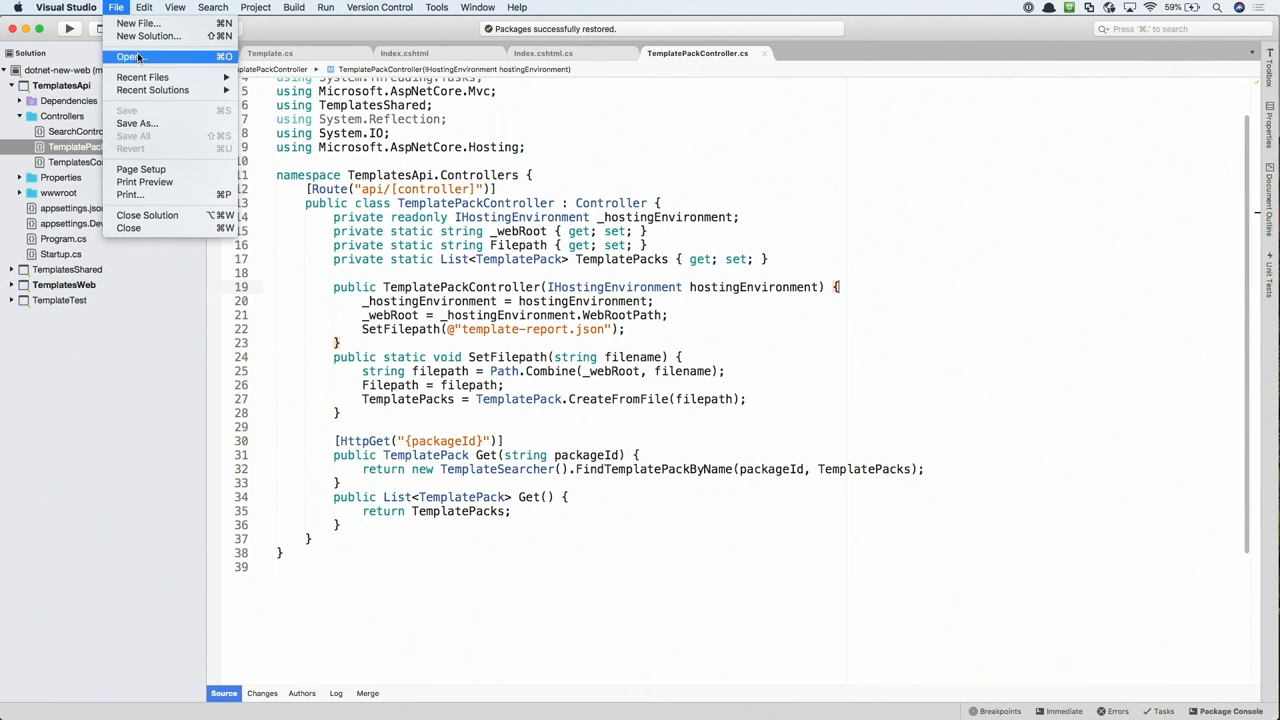
Open MyWebApp.sln with 'Close current workspace' unchecked so it loads beside dotnet-new-web
click(130, 56)
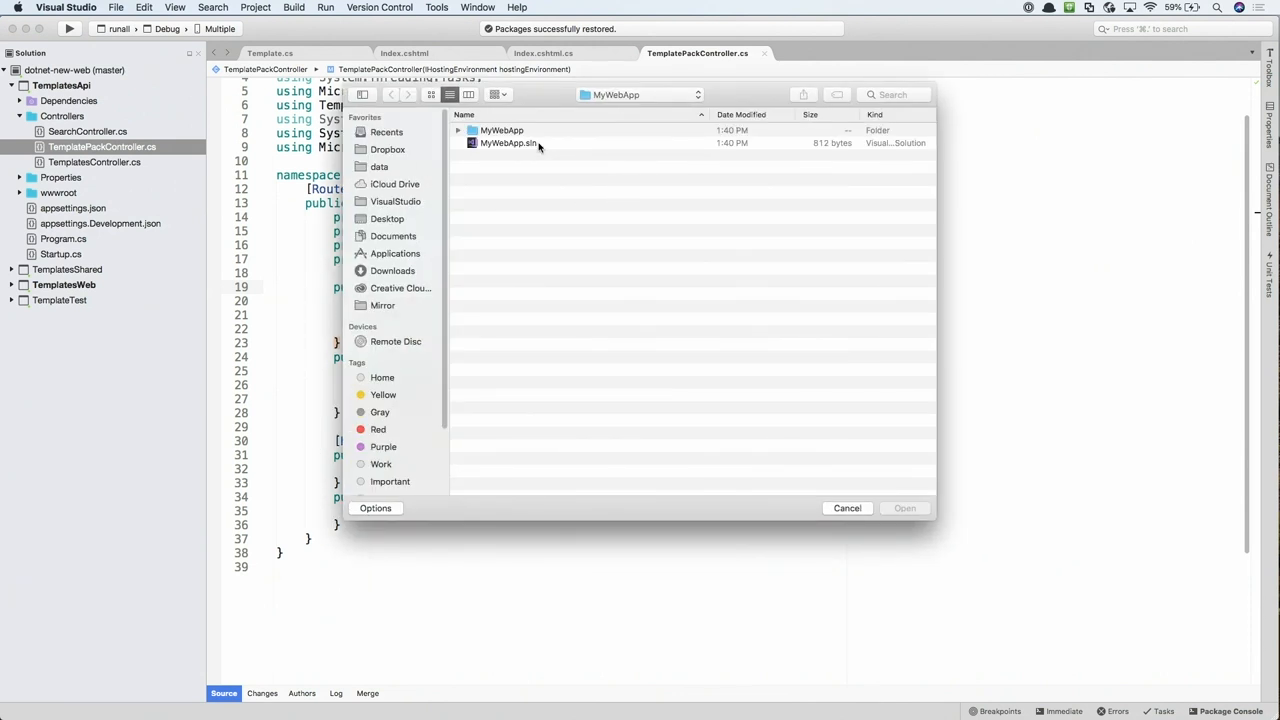
click(508, 142)
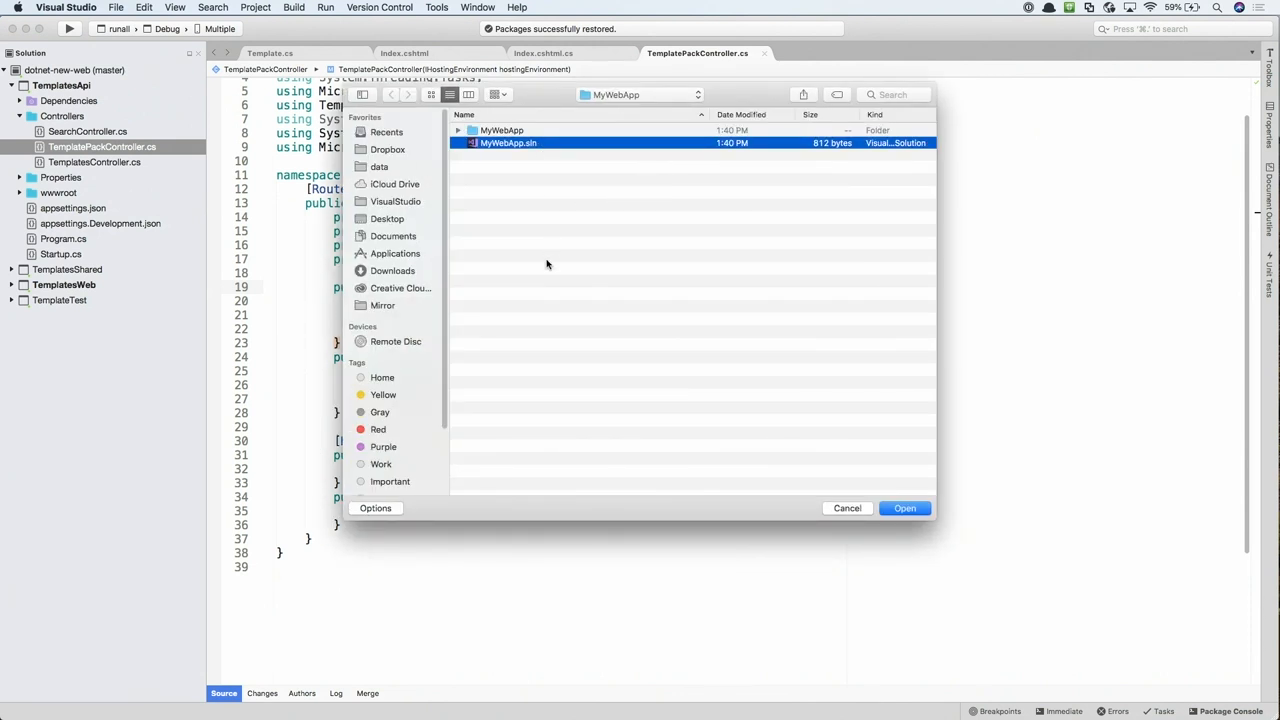
click(375, 508)
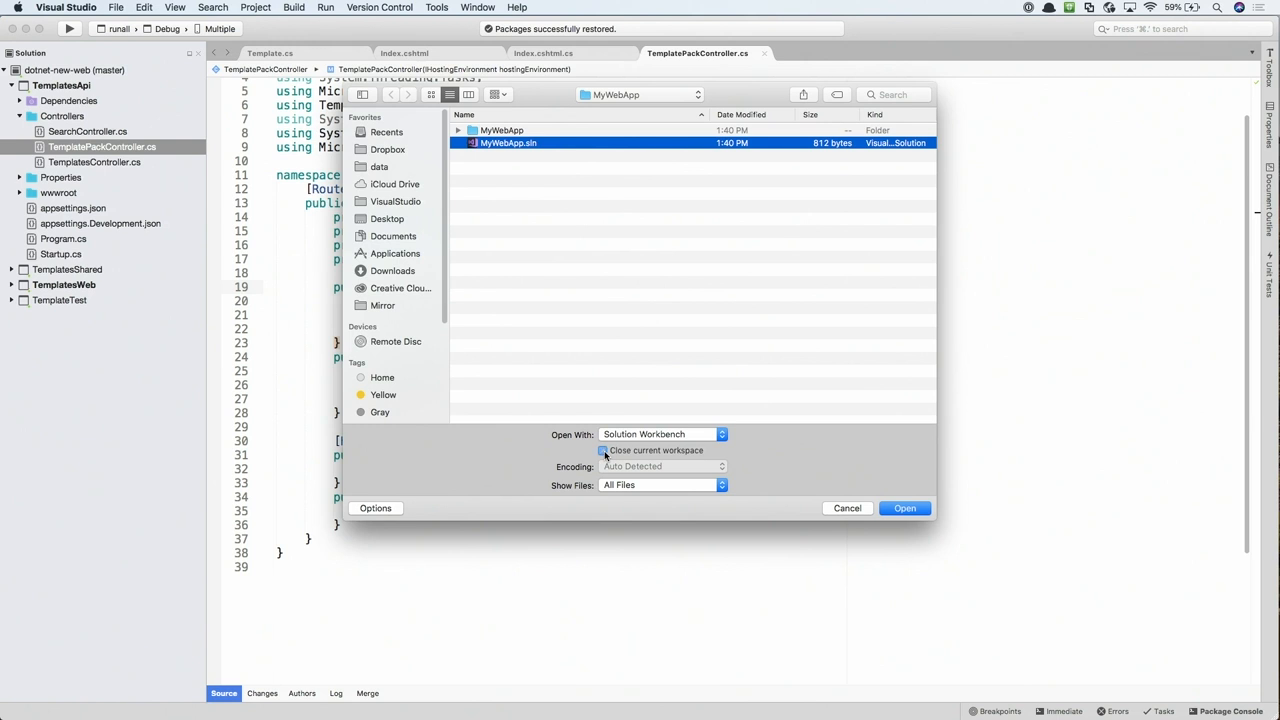
click(603, 450)
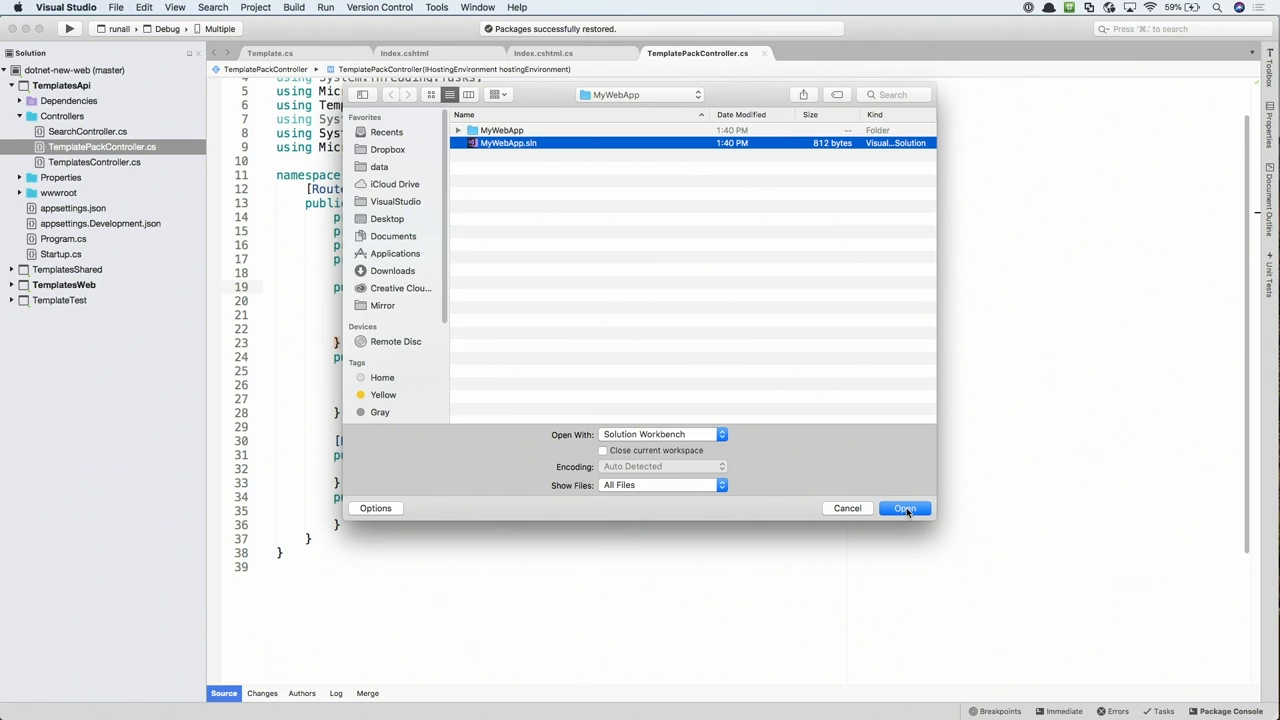
click(904, 508)
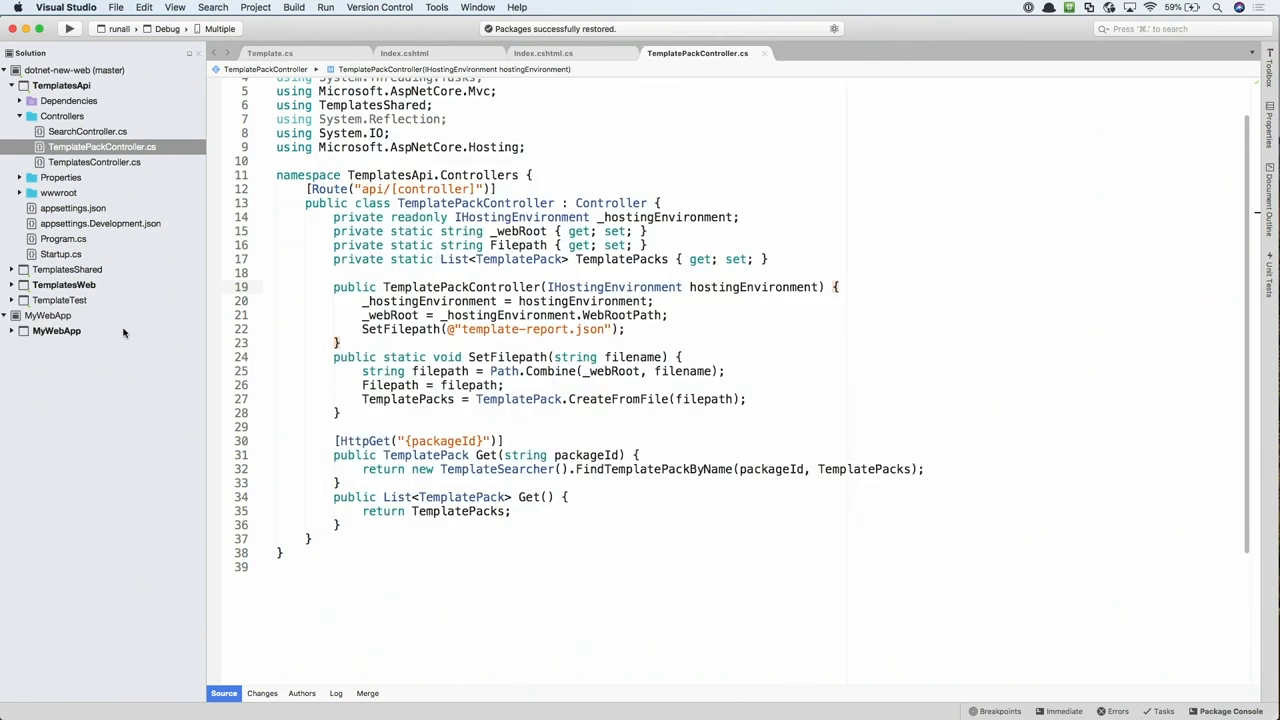
mouse_move(100, 186)
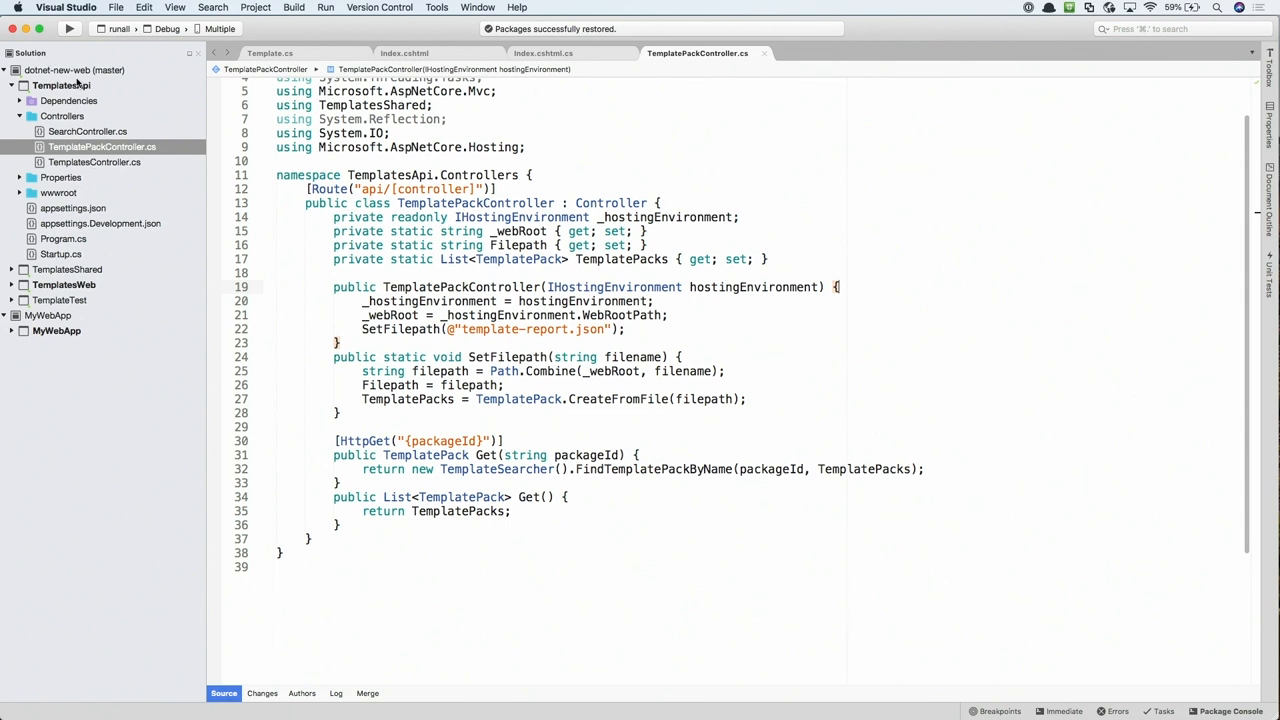
mouse_move(45, 323)
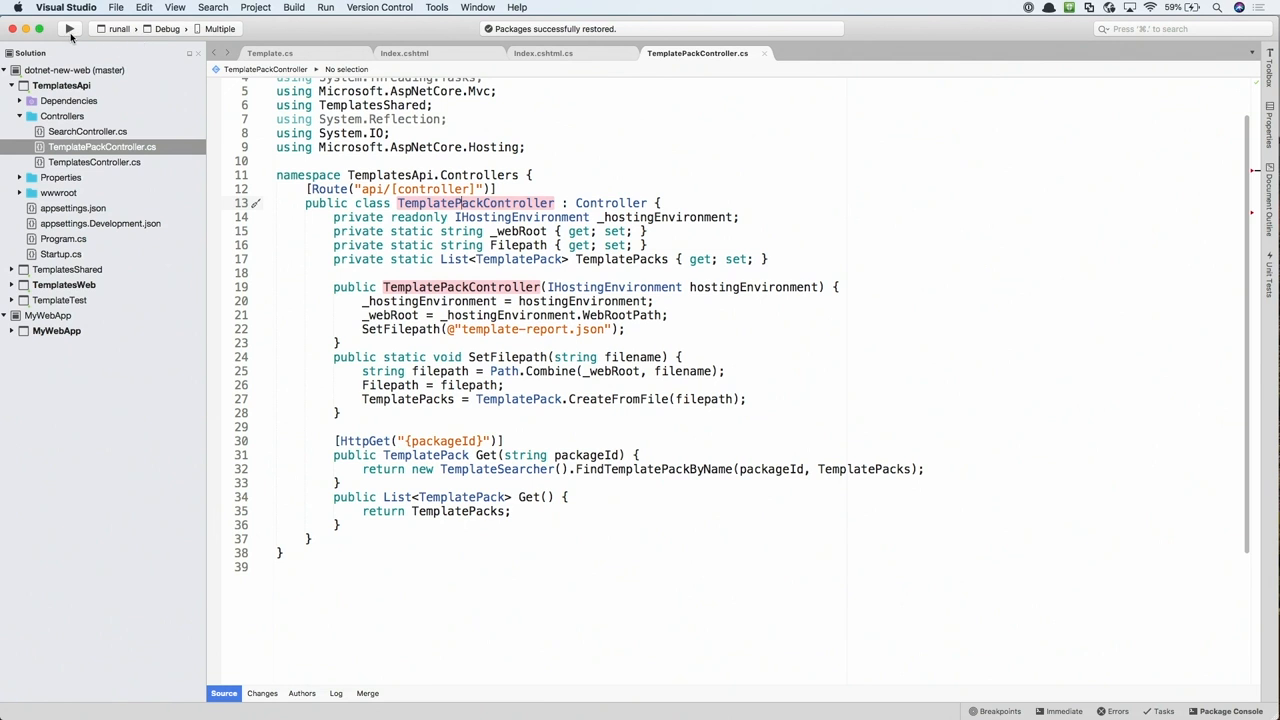
Run the dotnet-new-web solution, starting TemplatesApi and TemplatesWeb under the debugger
click(70, 28)
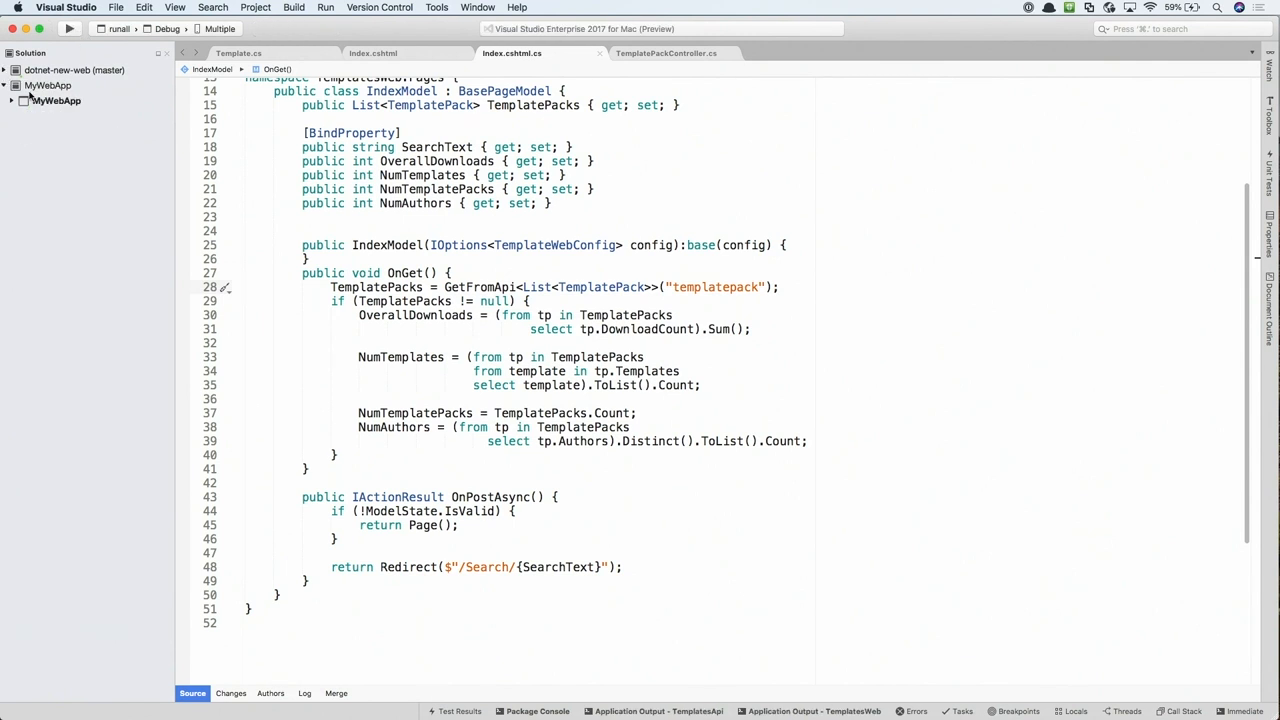
Make MyWebApp the active solution and run it, showing its home page in Chrome
click(16, 85)
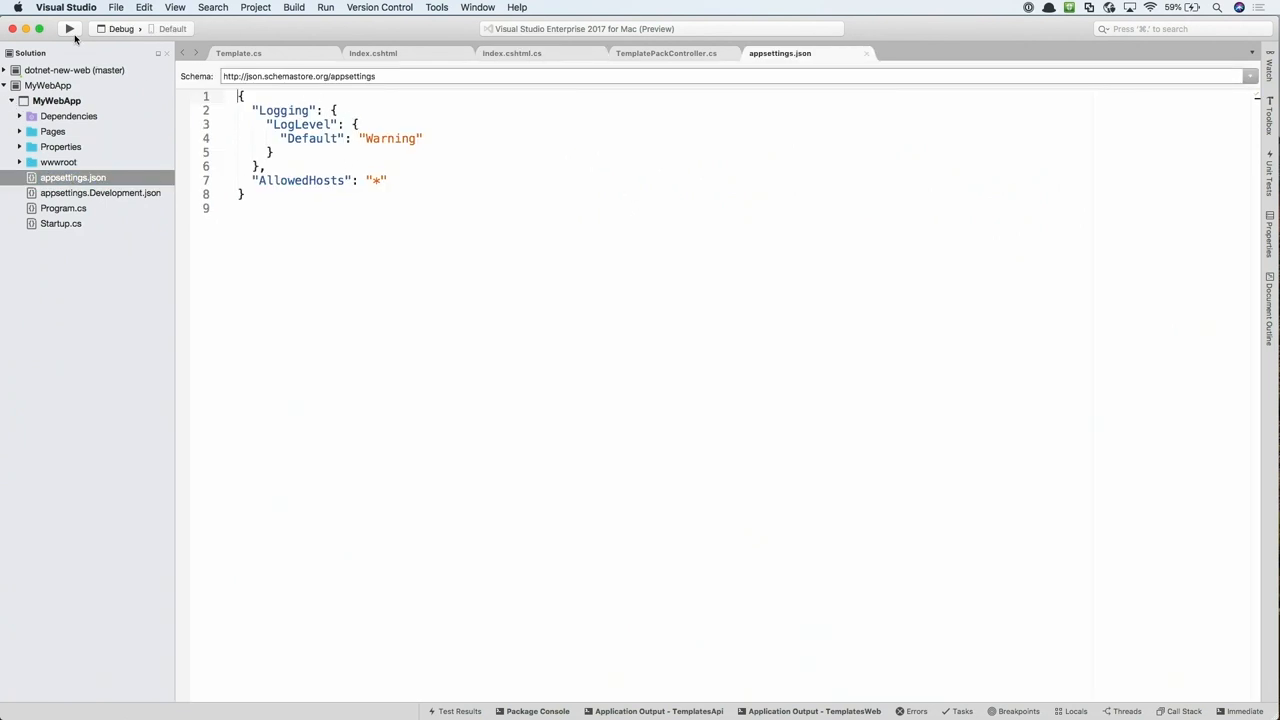
click(70, 28)
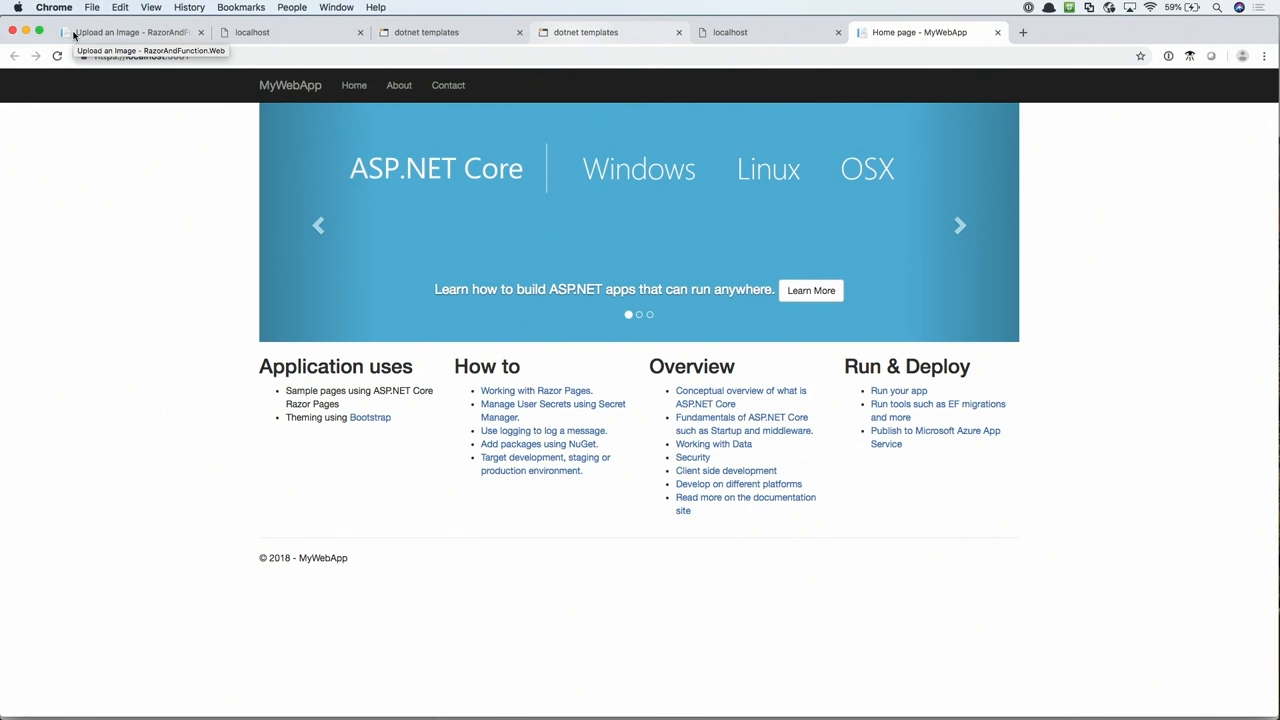
View the MyWebApp home page in Chrome, then return to Visual Studio for Mac
click(958, 225)
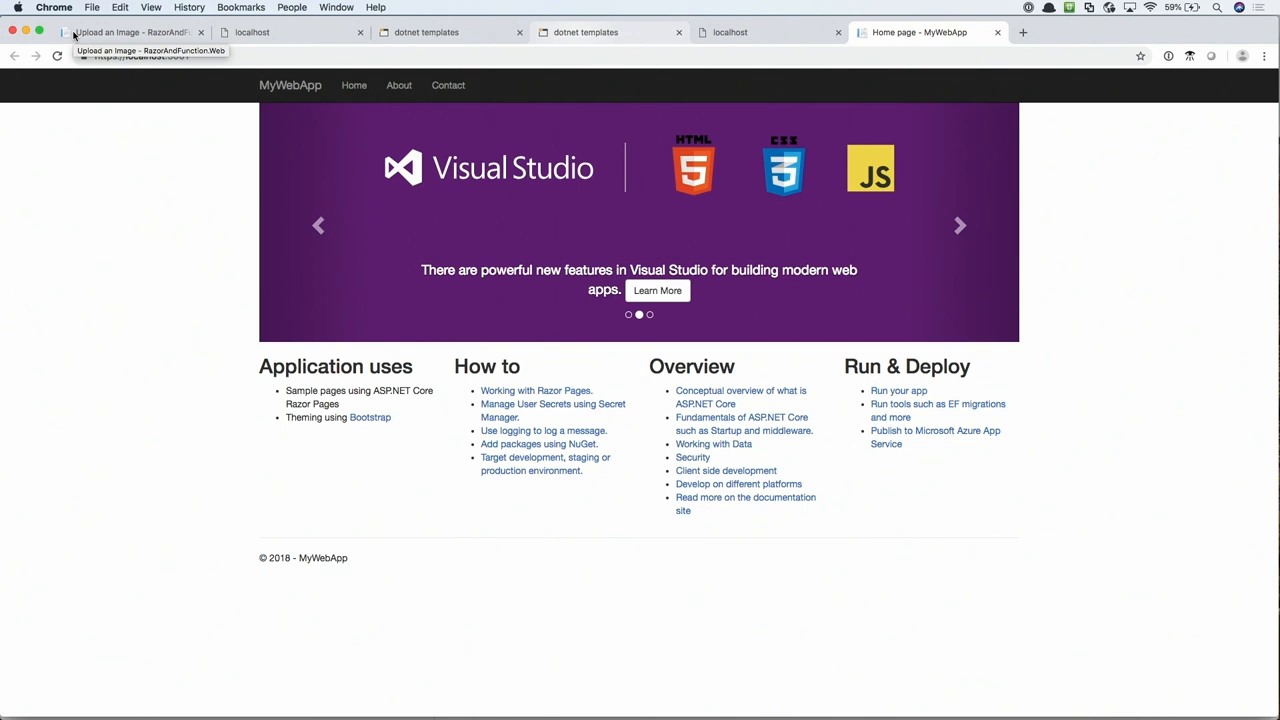
click(66, 7)
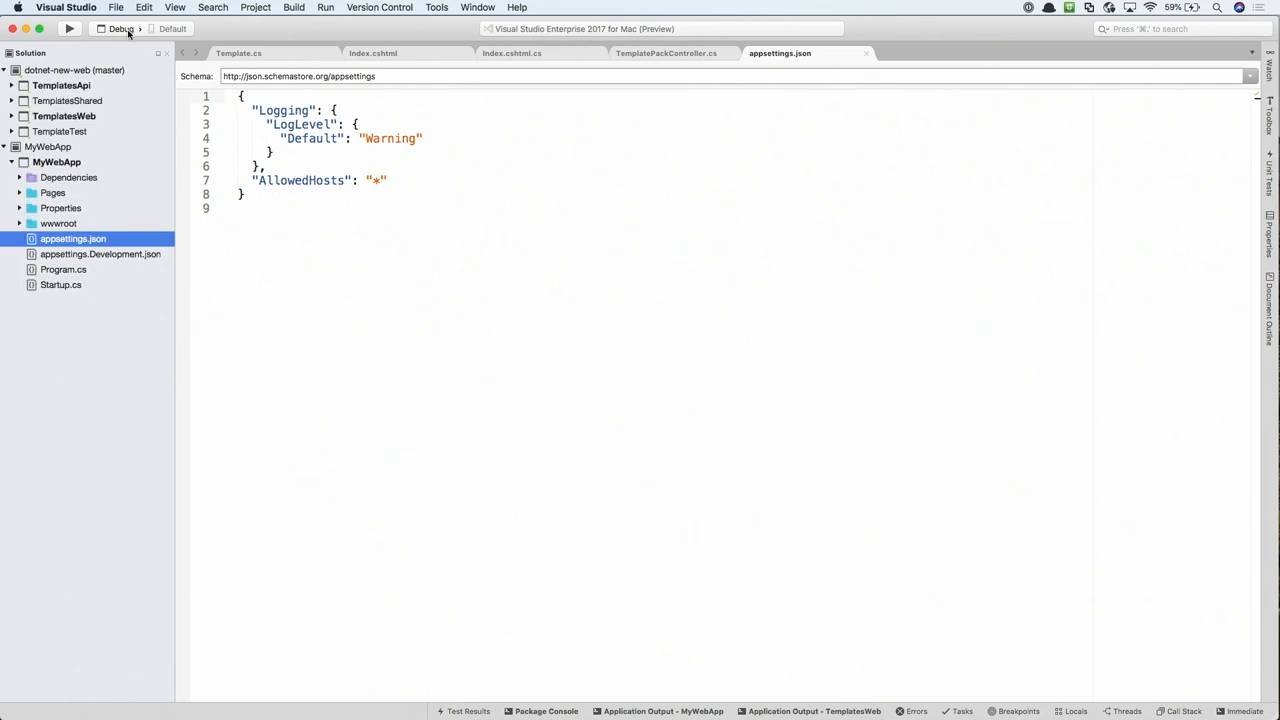
mouse_move(172, 28)
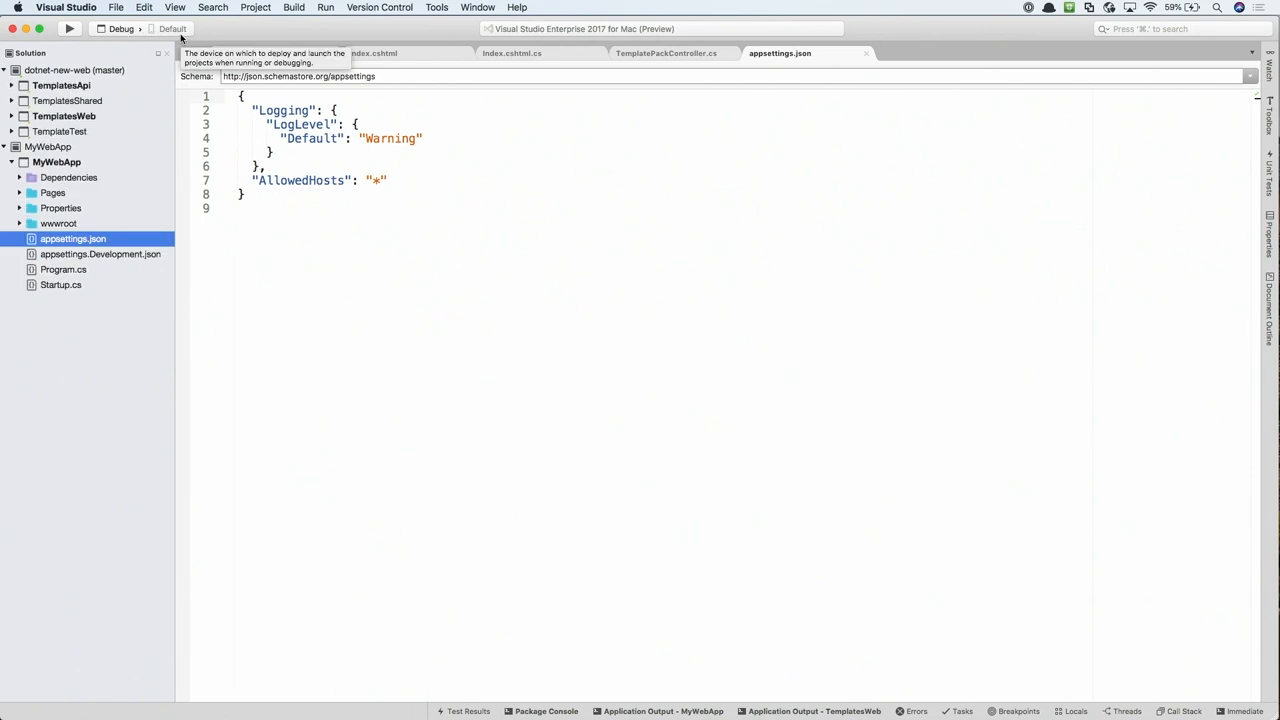
mouse_move(125, 167)
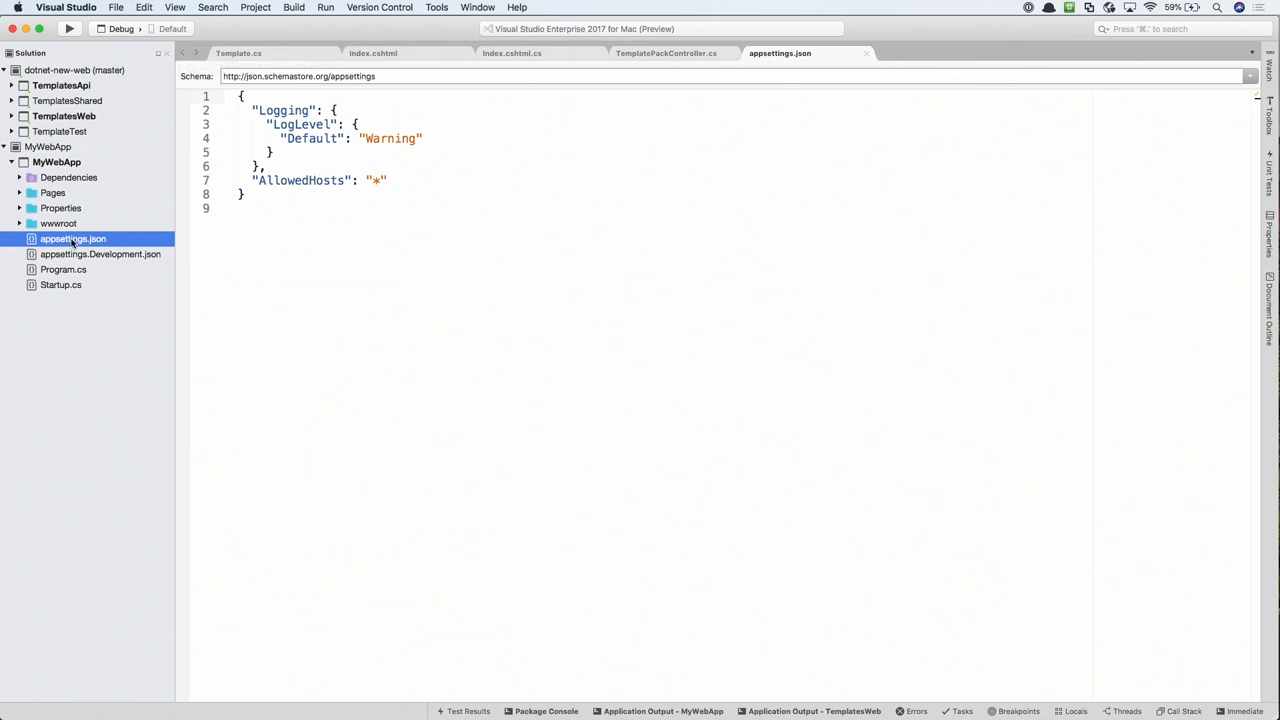
Expand the TemplatesApi project and view TemplatePackController.cs from its Controllers folder
click(11, 85)
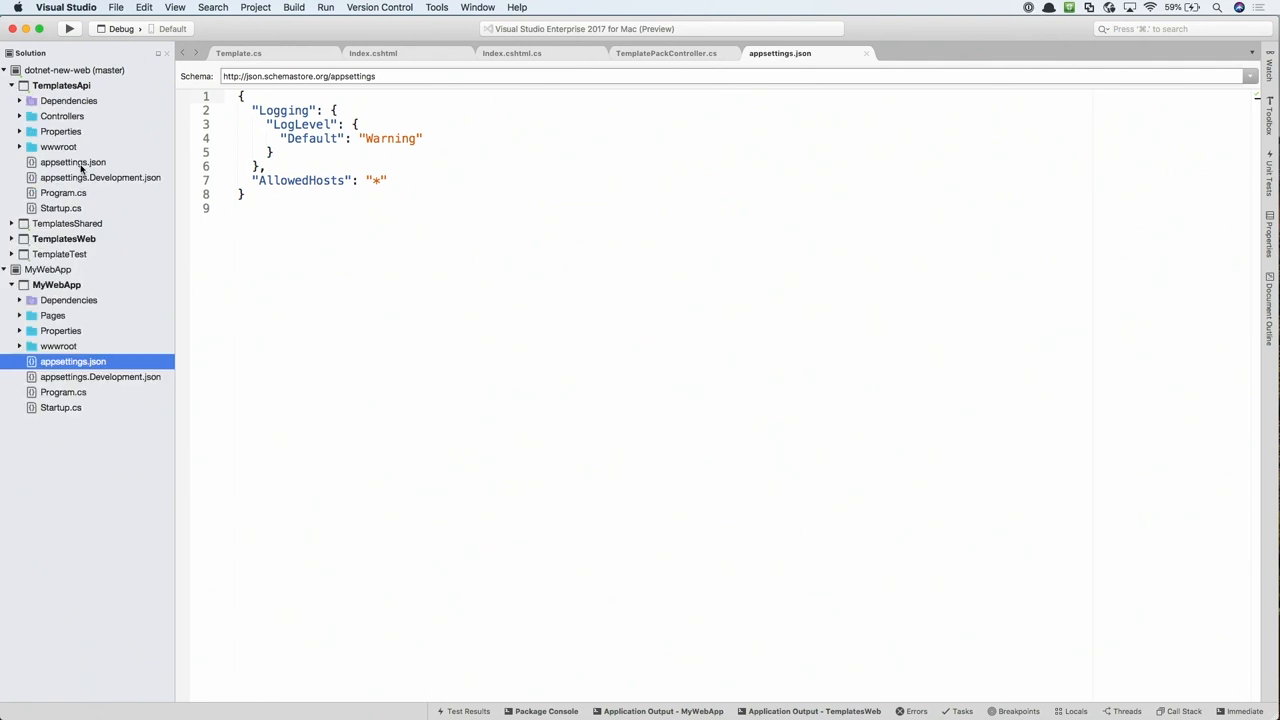
click(665, 53)
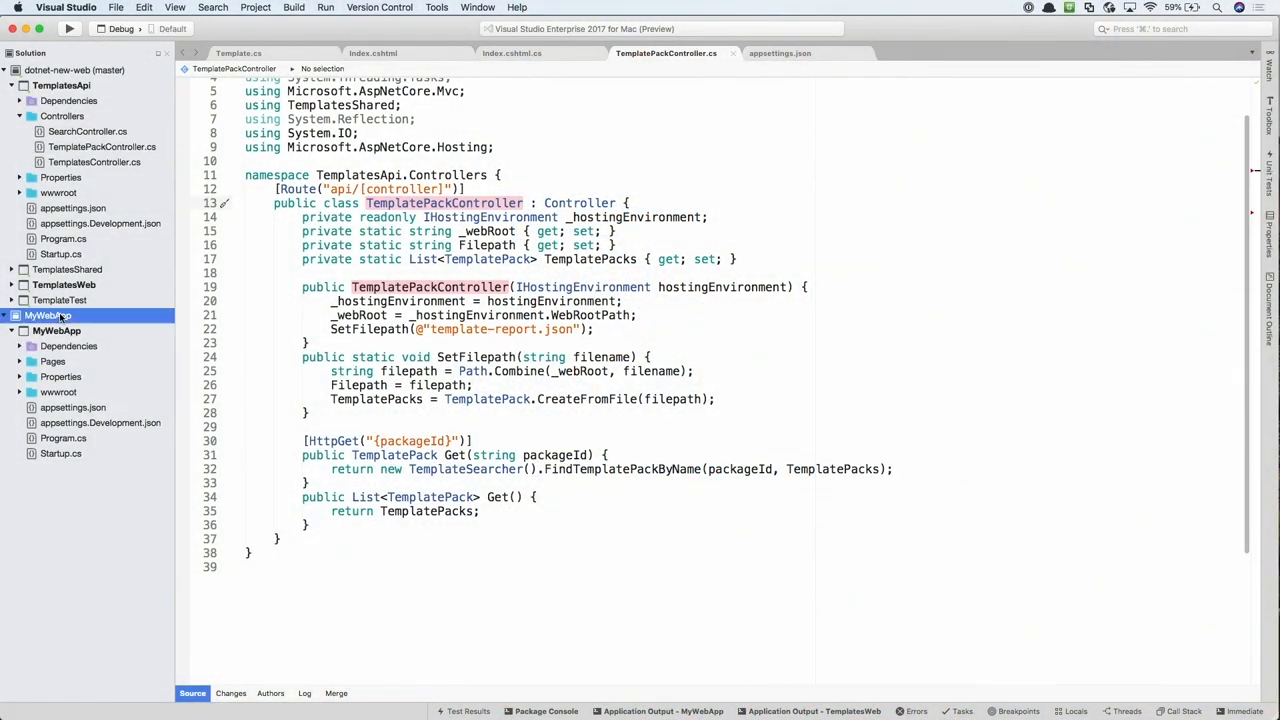
Close the MyWebApp solution from the Solution pad, leaving only dotnet-new-web loaded
right_click(47, 315)
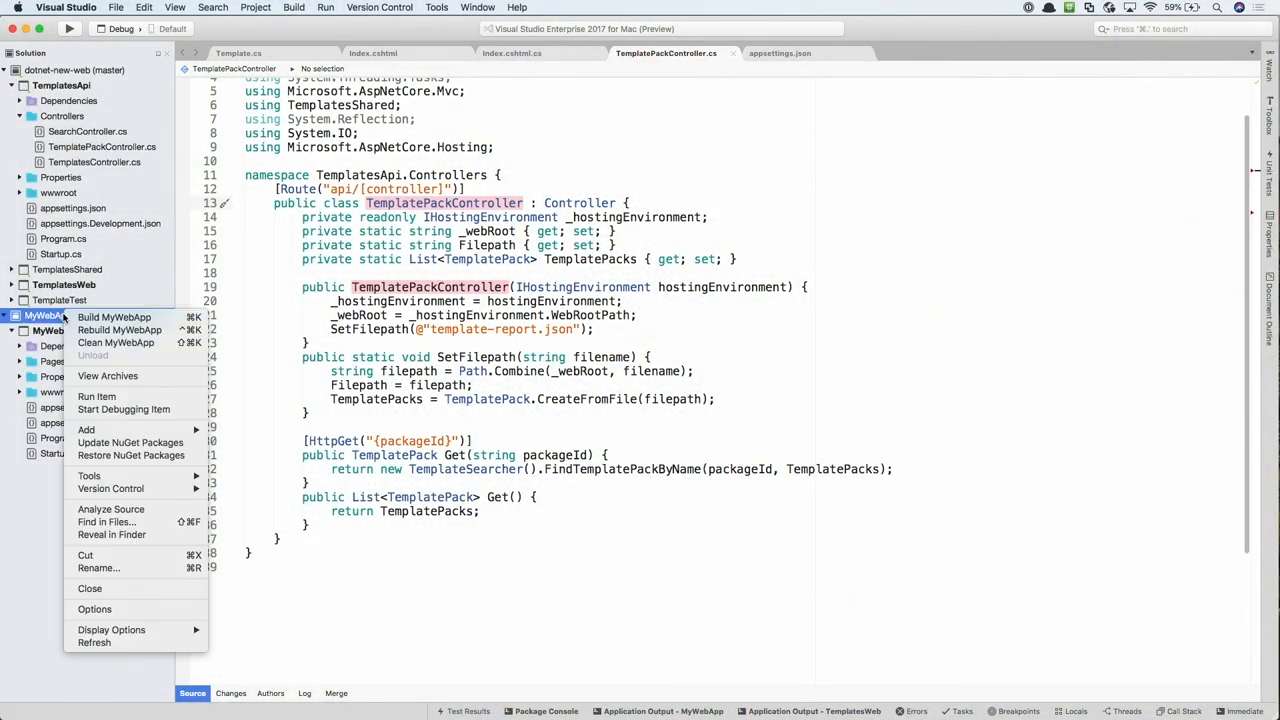
mouse_move(89, 588)
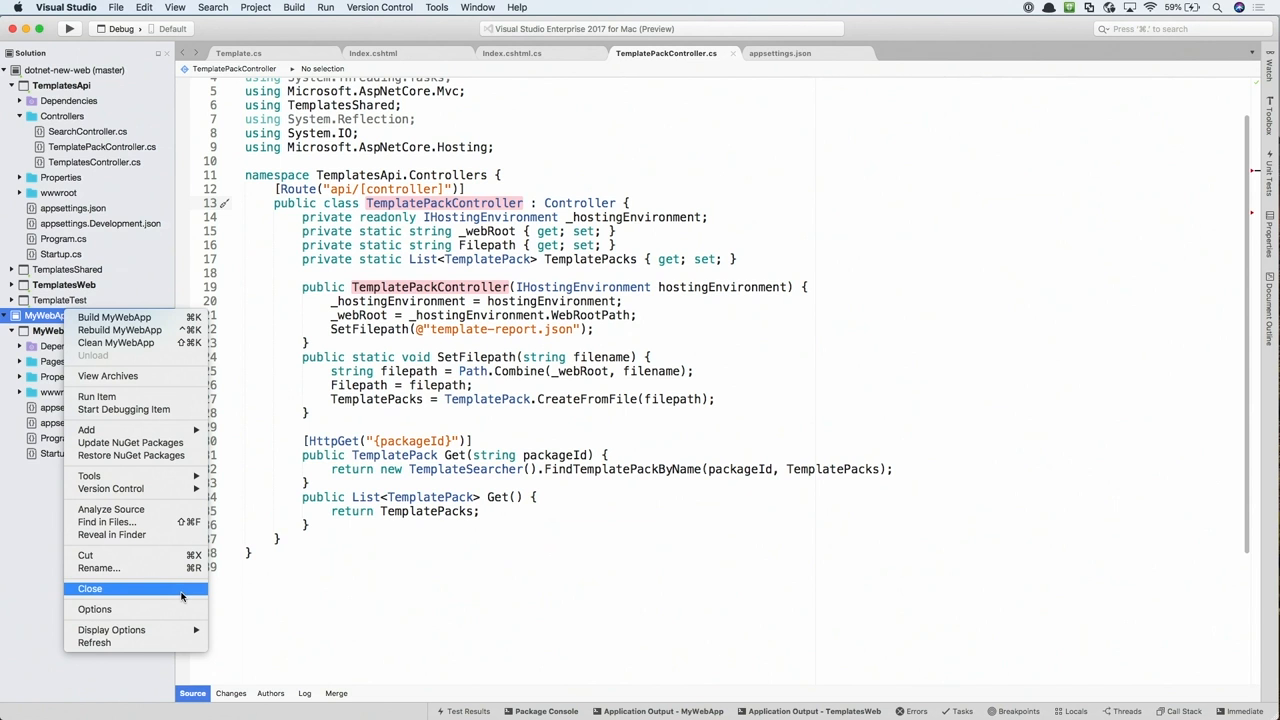
click(89, 588)
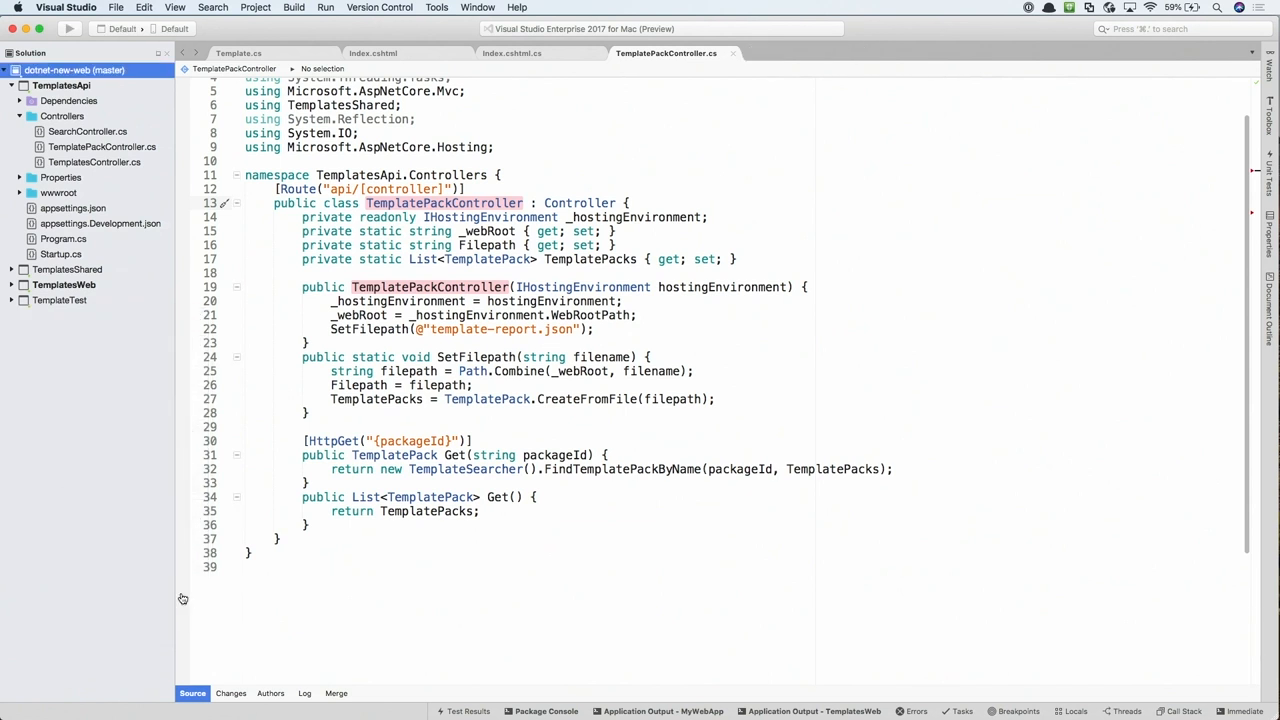
mouse_move(193, 407)
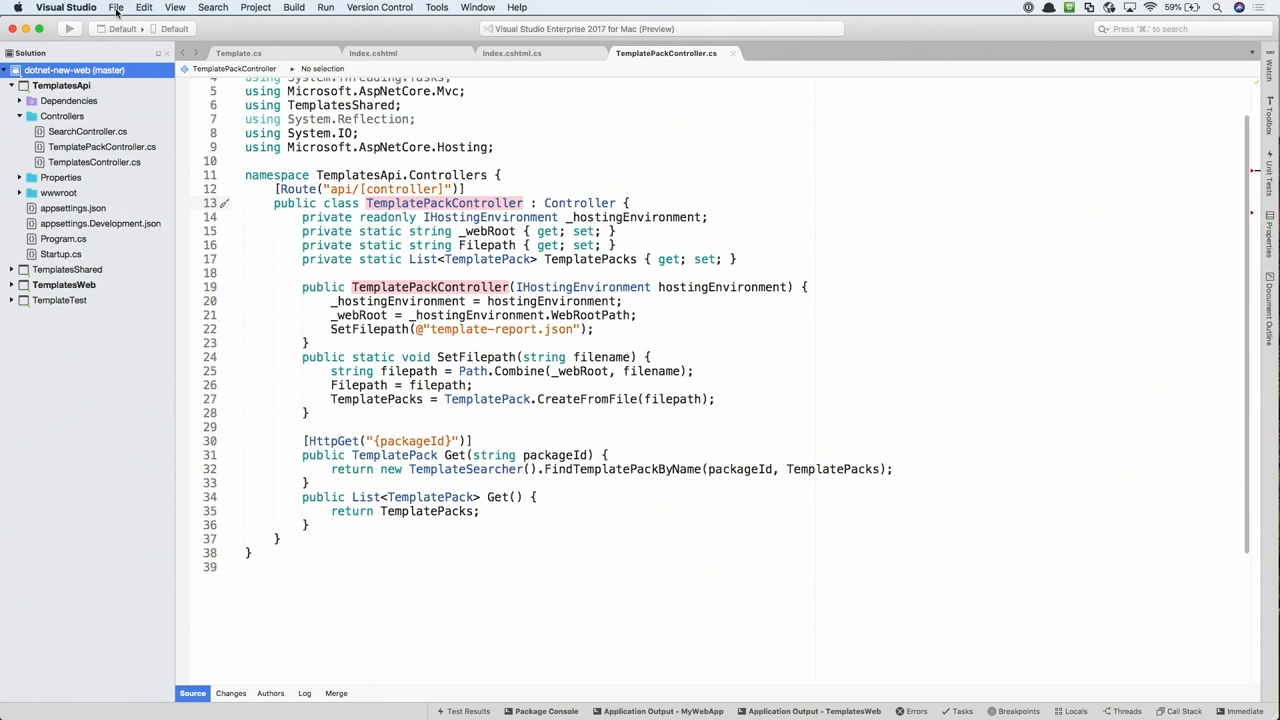
Reopen MyWebApp from File > Recent Solutions into the current workspace beside dotnet-new-web
click(116, 7)
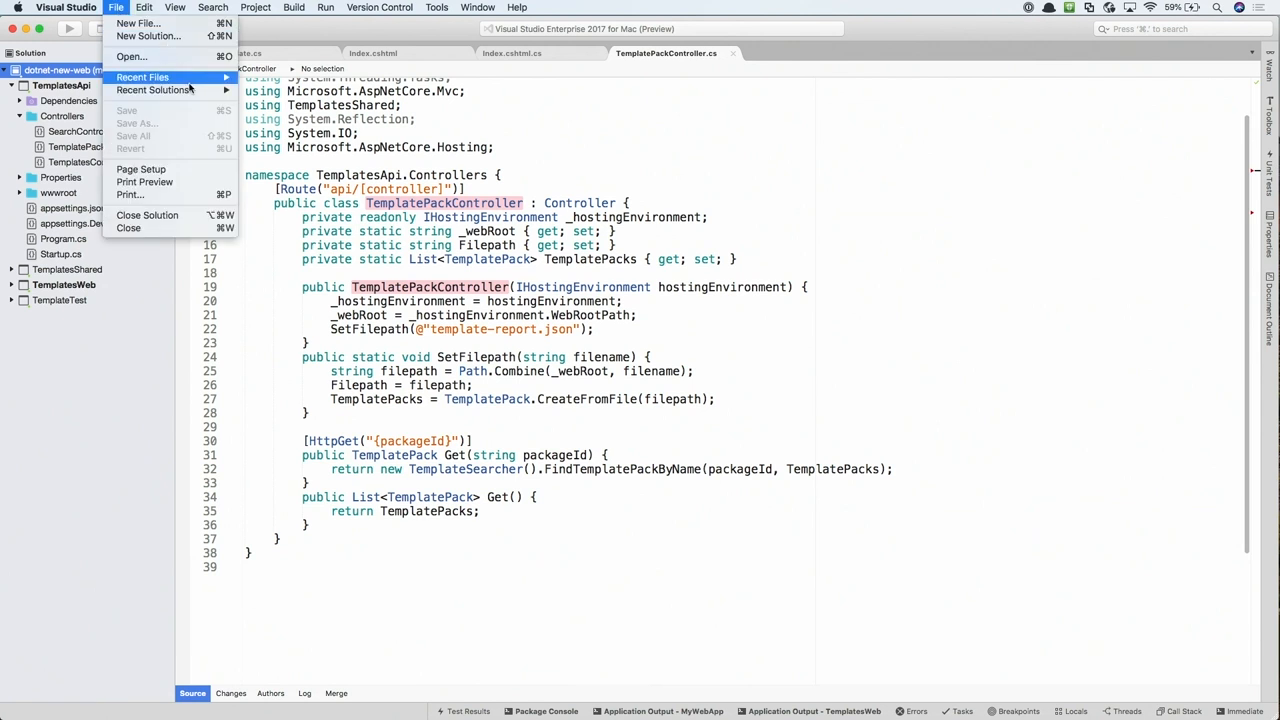
mouse_move(153, 90)
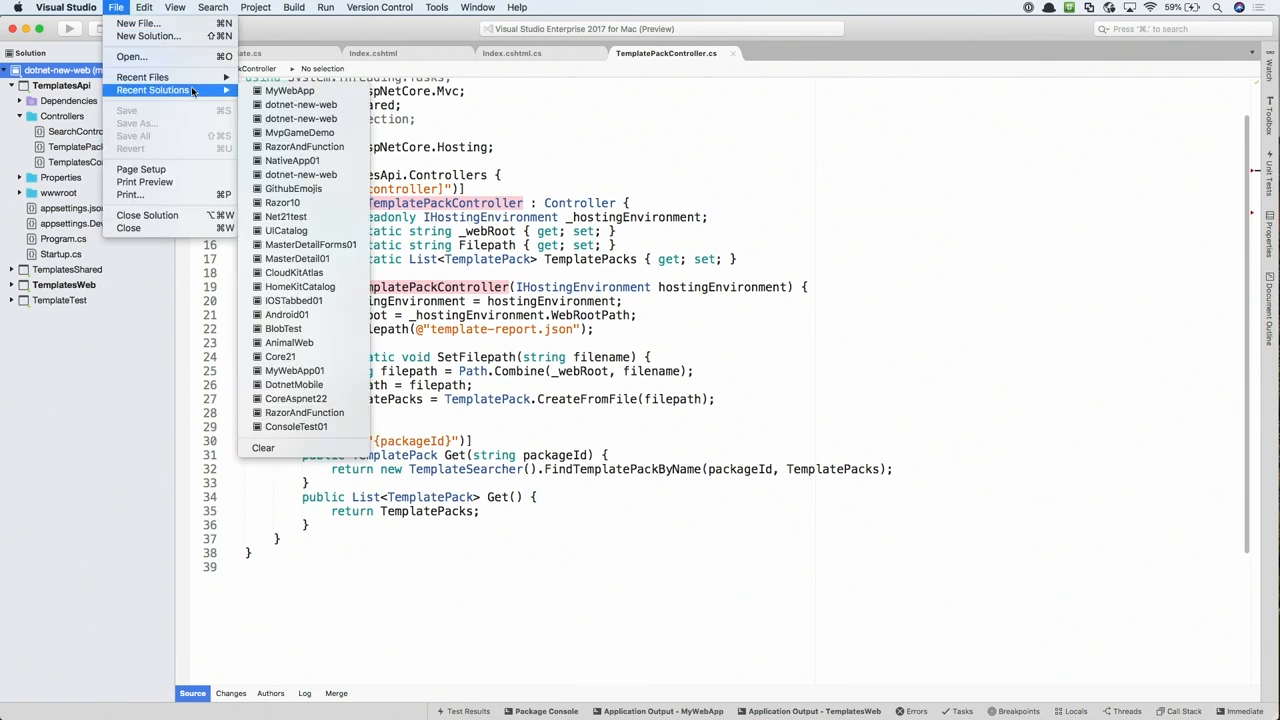
mouse_move(289, 90)
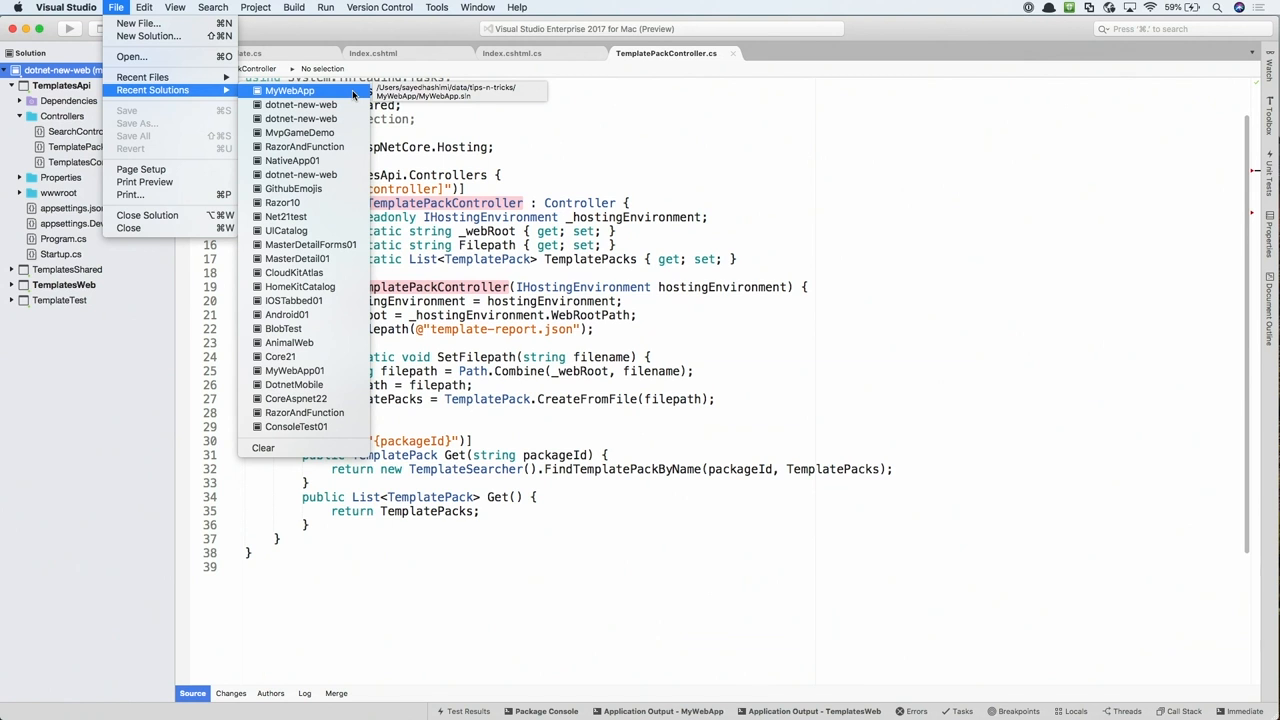
click(301, 104)
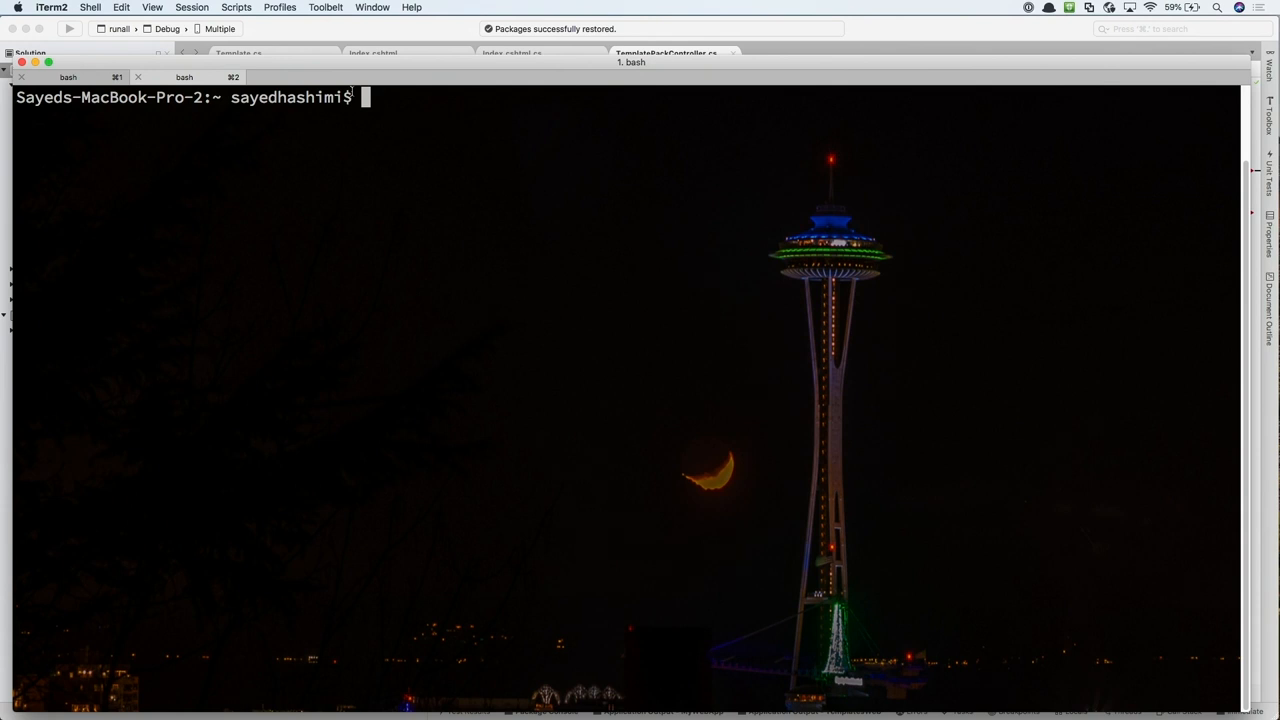
Run 'open -n -a /Applications/Visual\ Studio.app/' in iTerm2 to launch a second IDE instance
text(open)
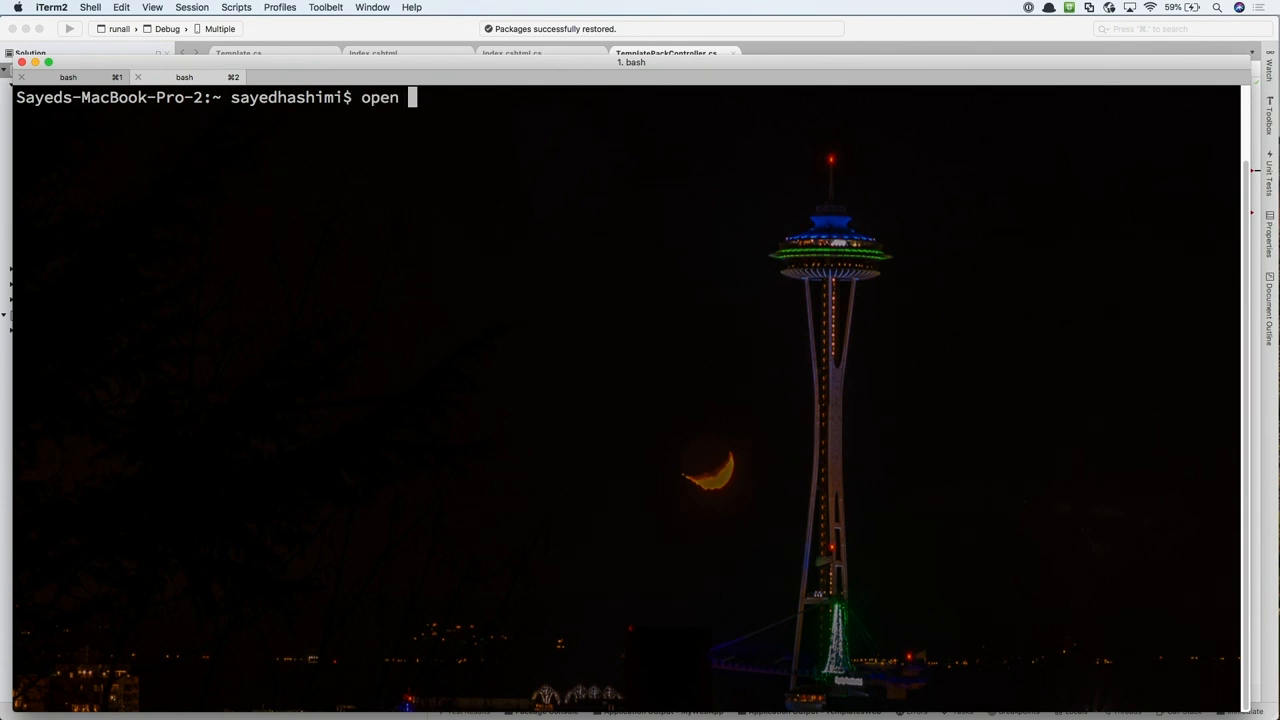
text(-n -a)
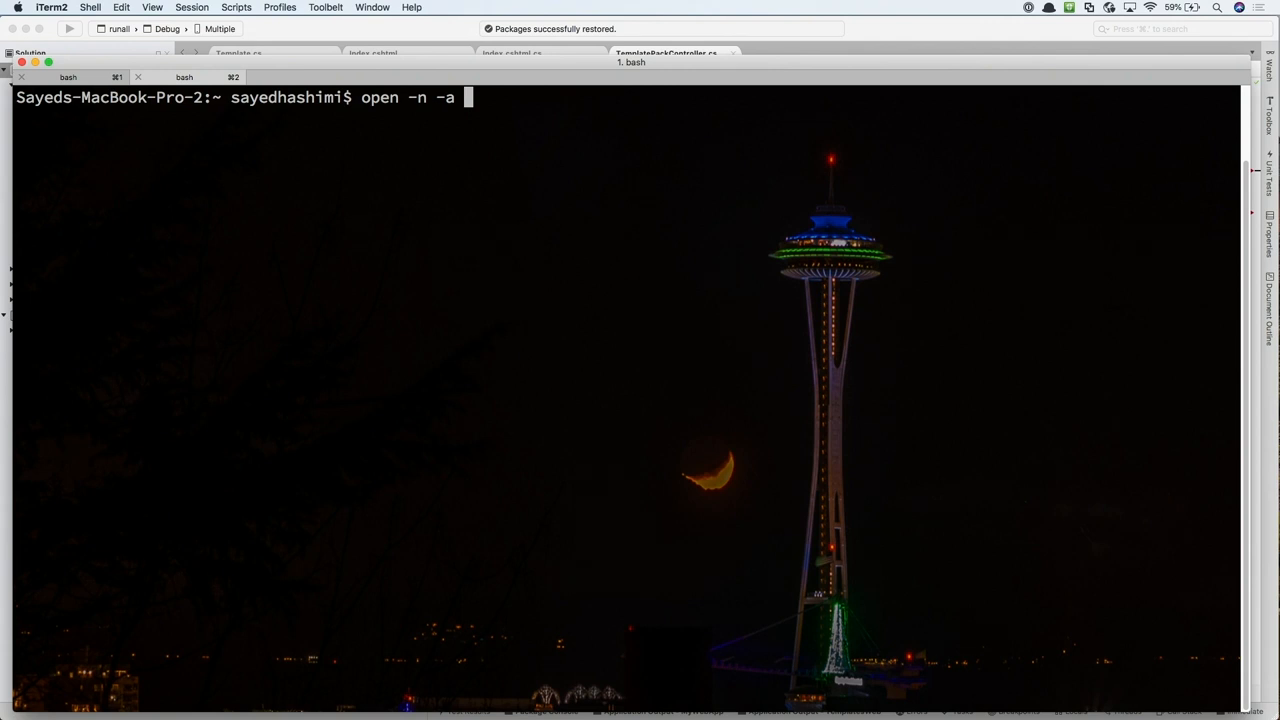
text(/App)
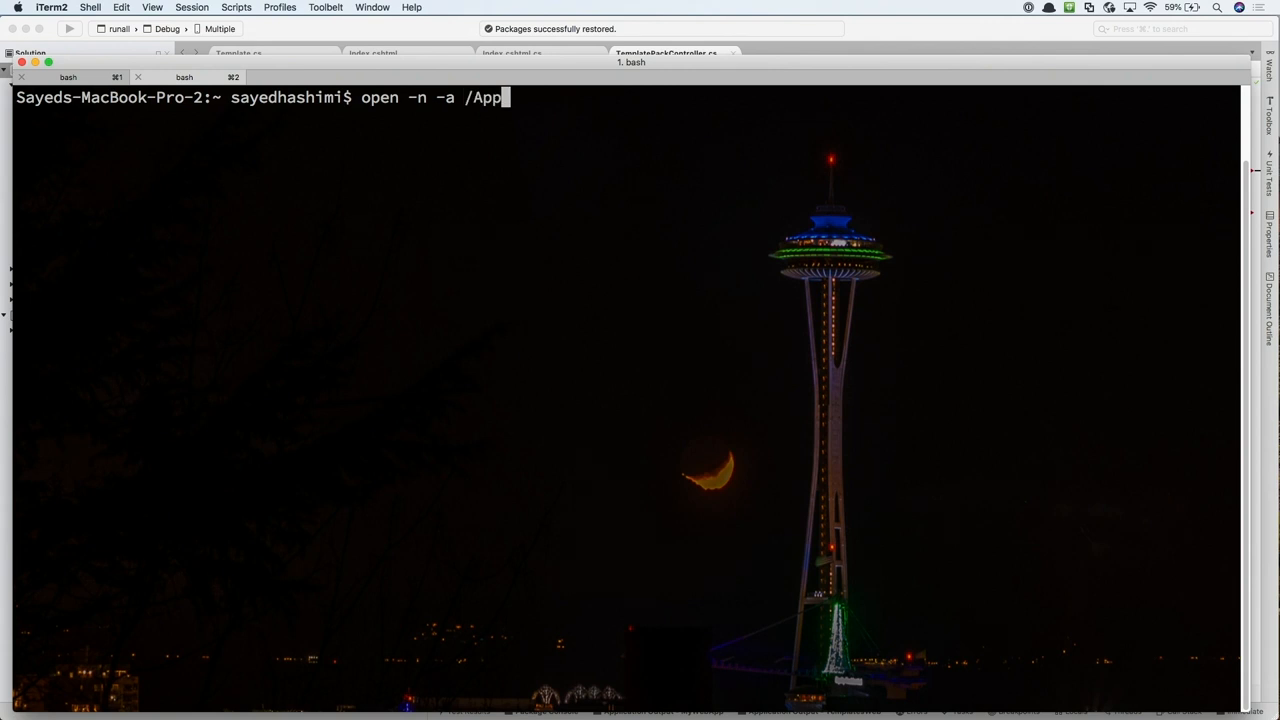
text(lications/Visual\ Studio)
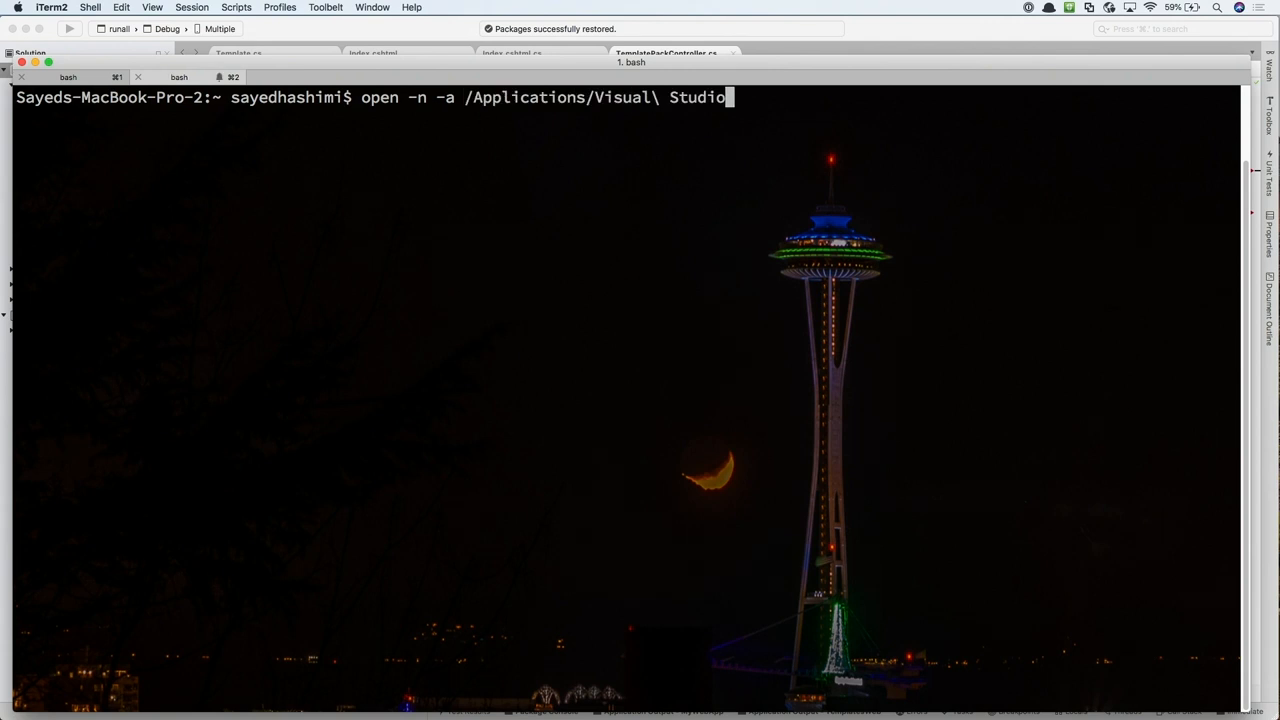
text(.)
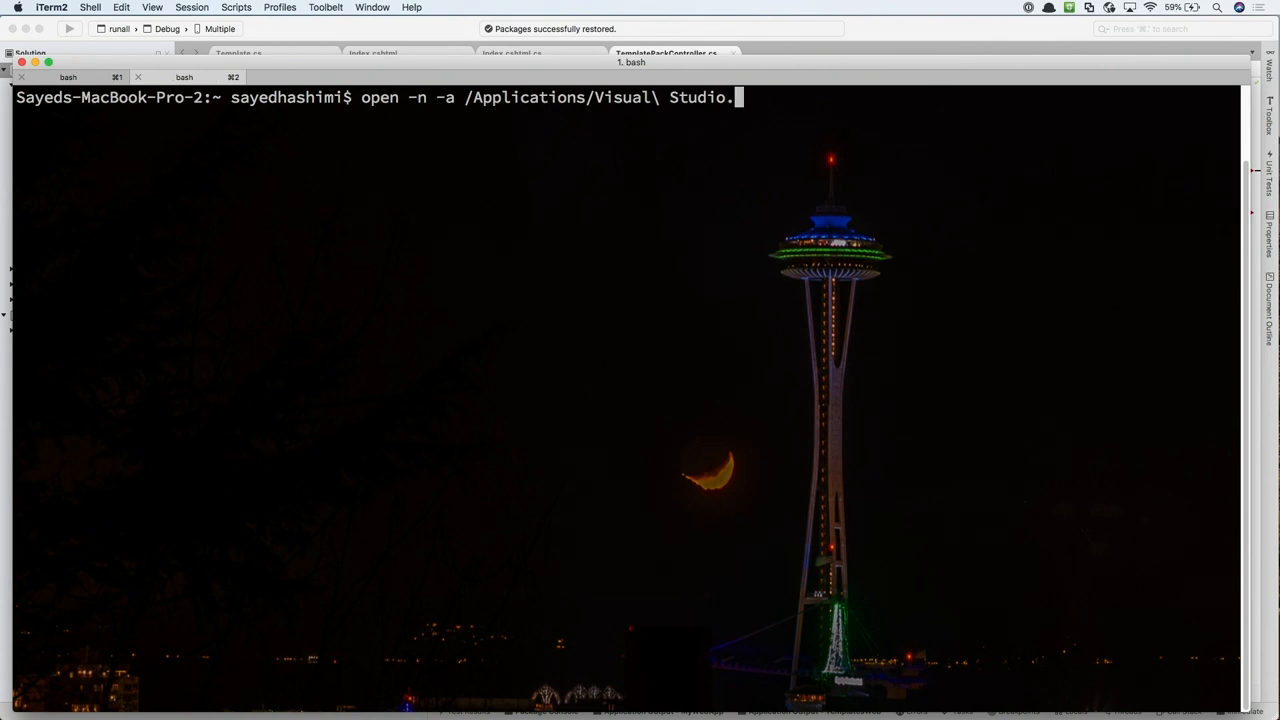
key(Return)
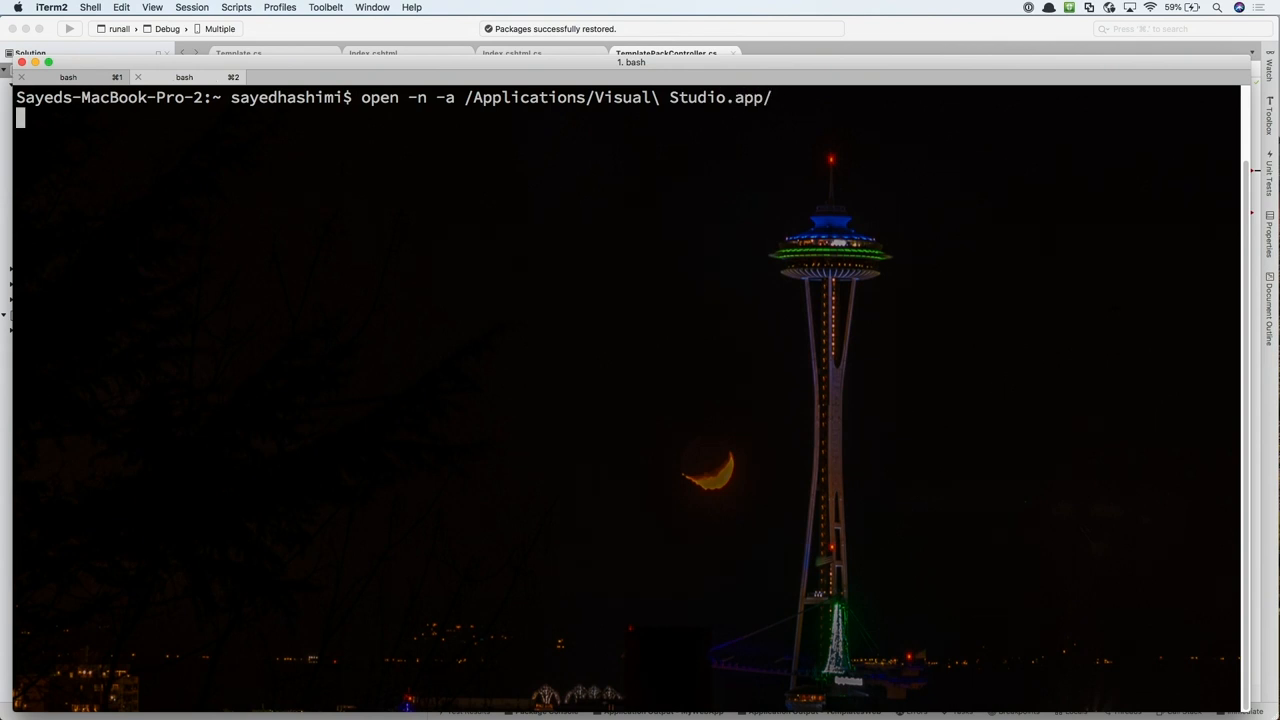
key(Return)
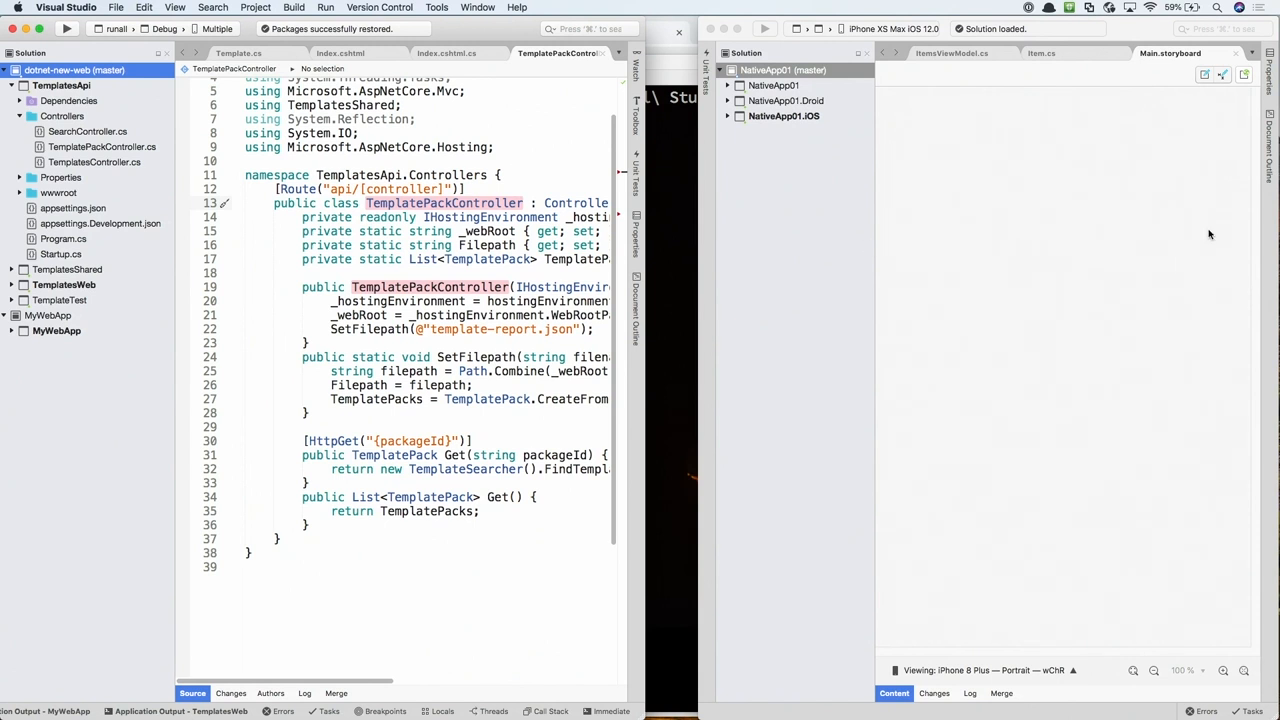
mouse_move(1054, 95)
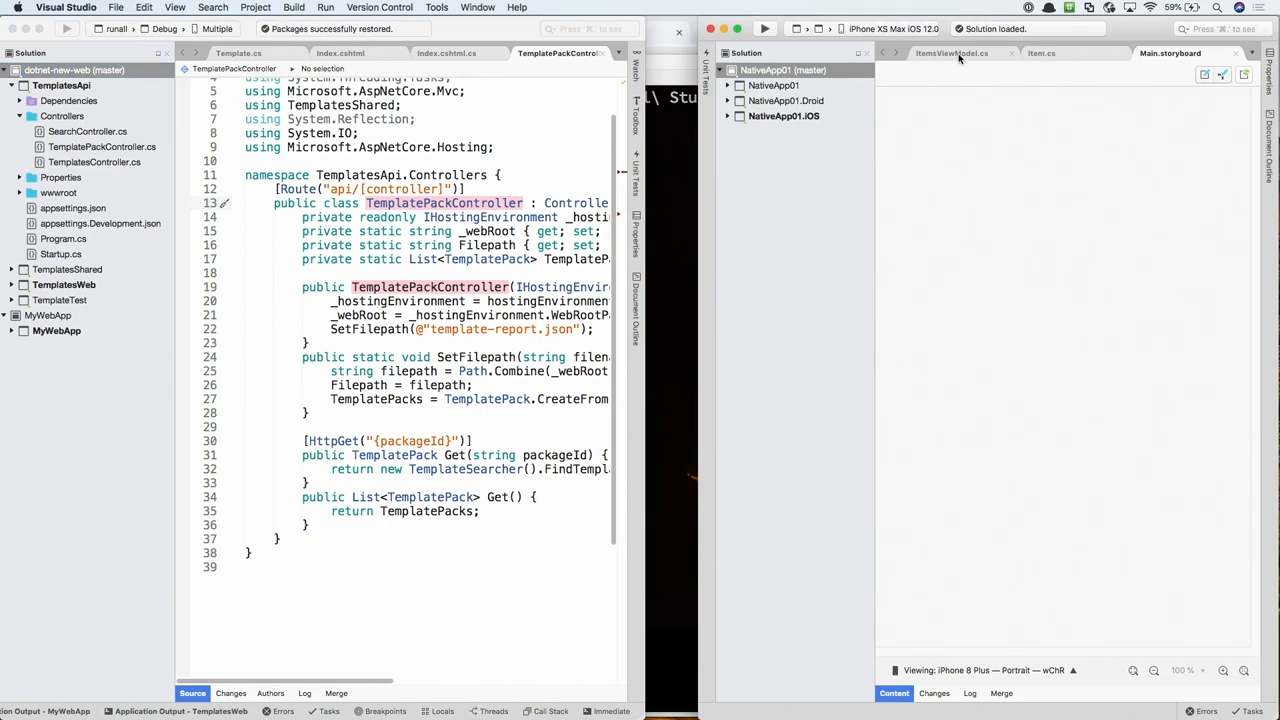
Show ItemsViewModel.cs in the second Visual Studio window holding NativeApp01
click(950, 53)
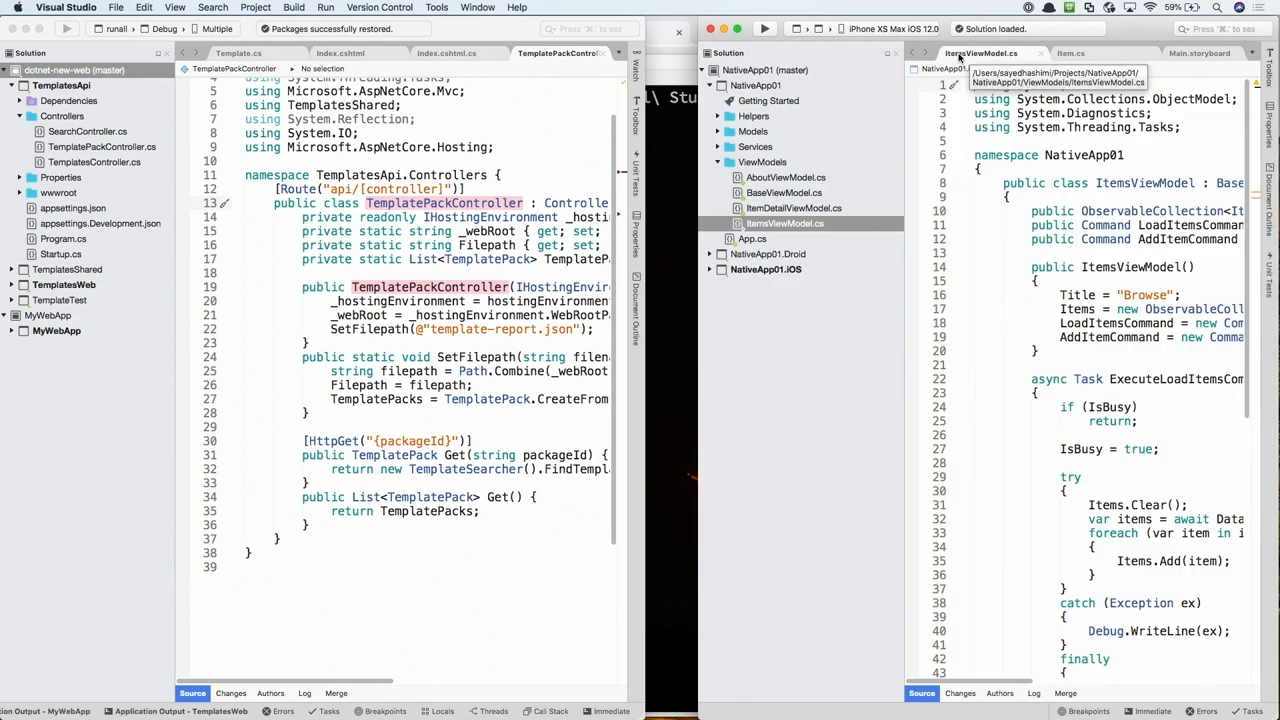